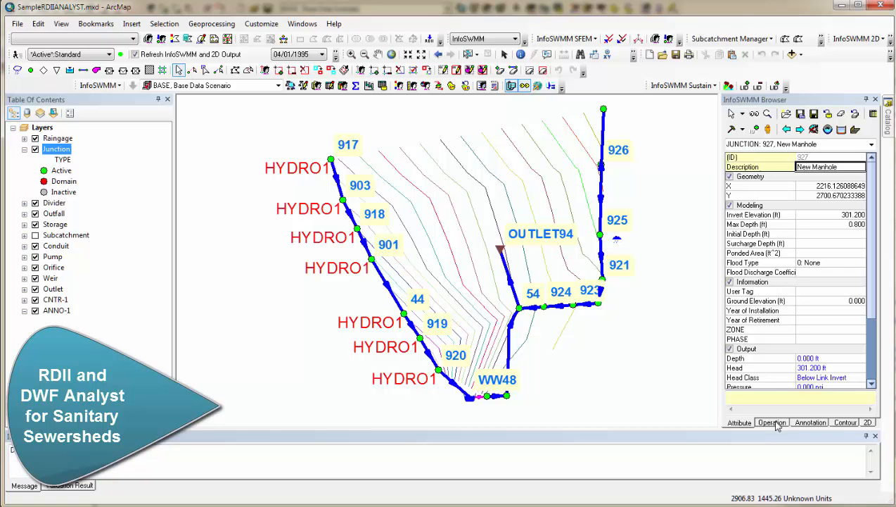
Step: Show the model's Operation tree and expand Hydrology to reveal the HYDRO1 RDII hydrograph
{"action": "left_click", "coordinate": [771, 422]}
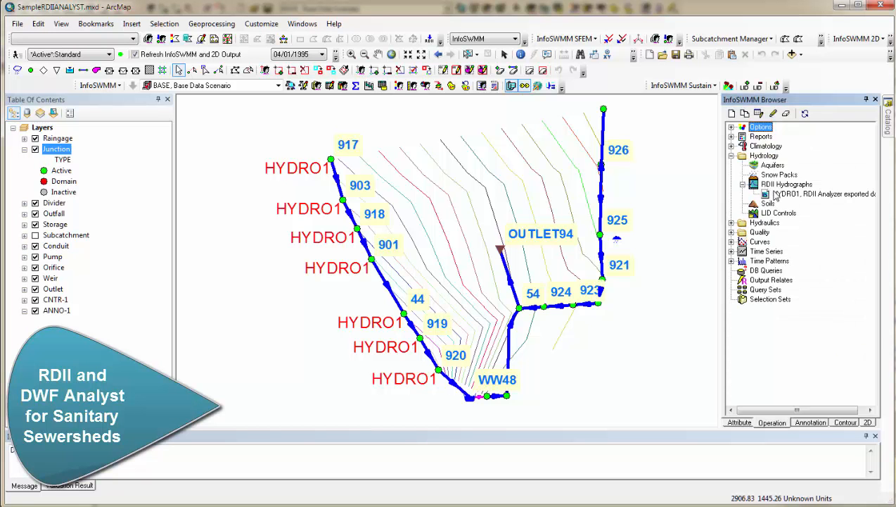
{"action": "left_click", "coordinate": [821, 194]}
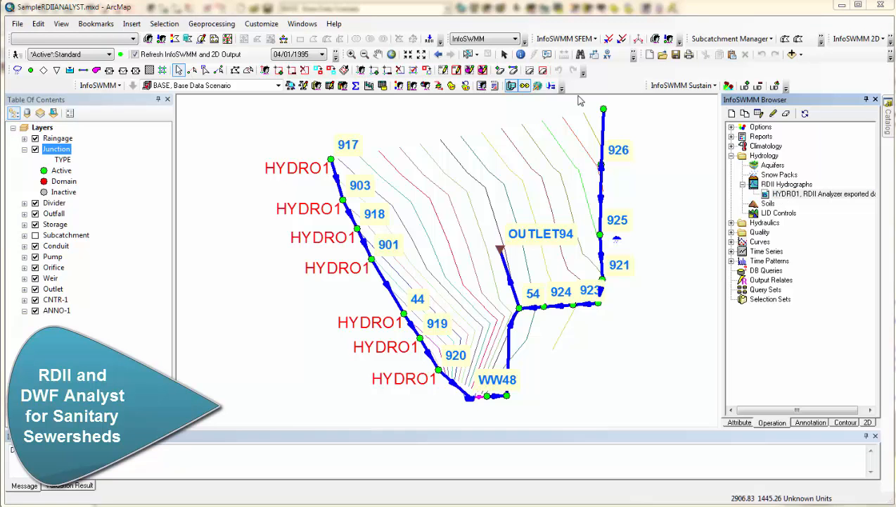
{"action": "mouse_move", "coordinate": [447, 343]}
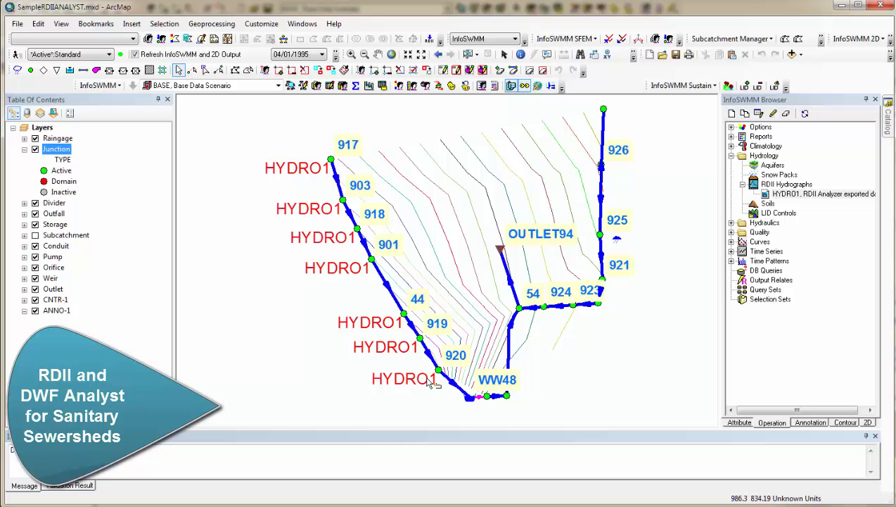
{"action": "mouse_move", "coordinate": [397, 194]}
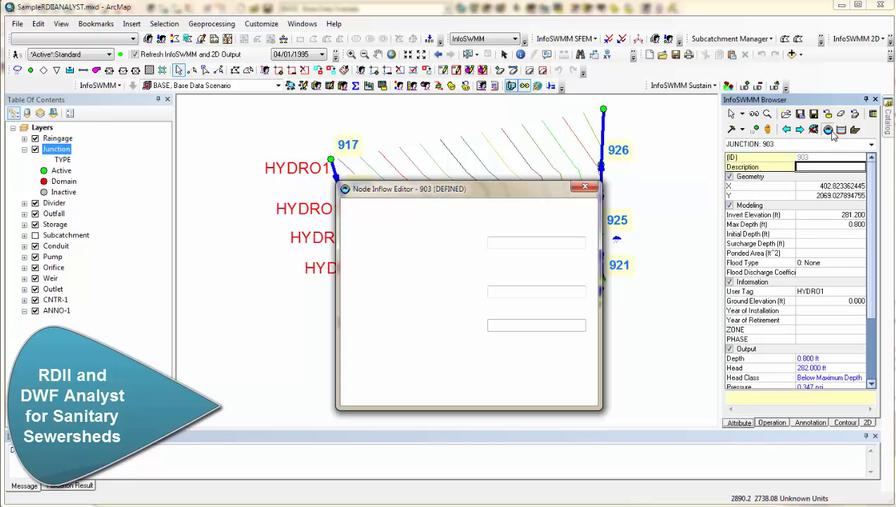
Step: Review junction 903's dry-weather flows and HYDRO1 RDII assignment, then cancel without changes
{"action": "left_click", "coordinate": [469, 208]}
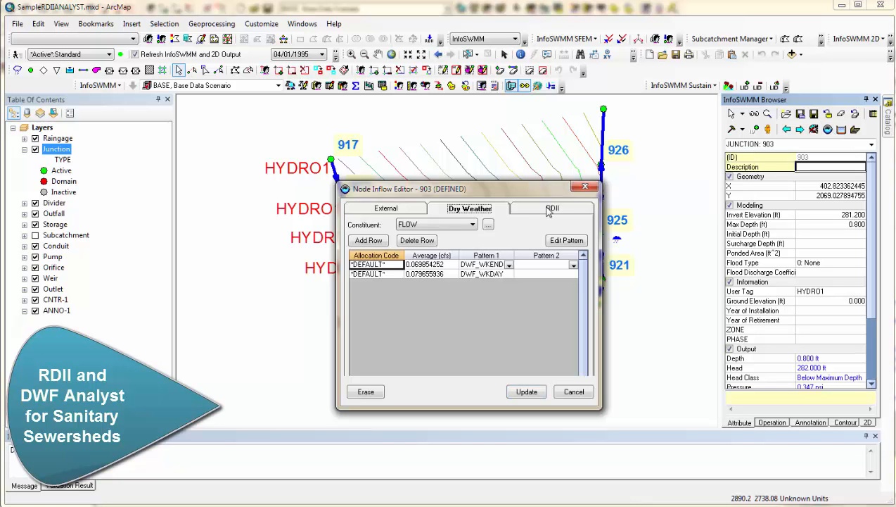
{"action": "left_click", "coordinate": [553, 209]}
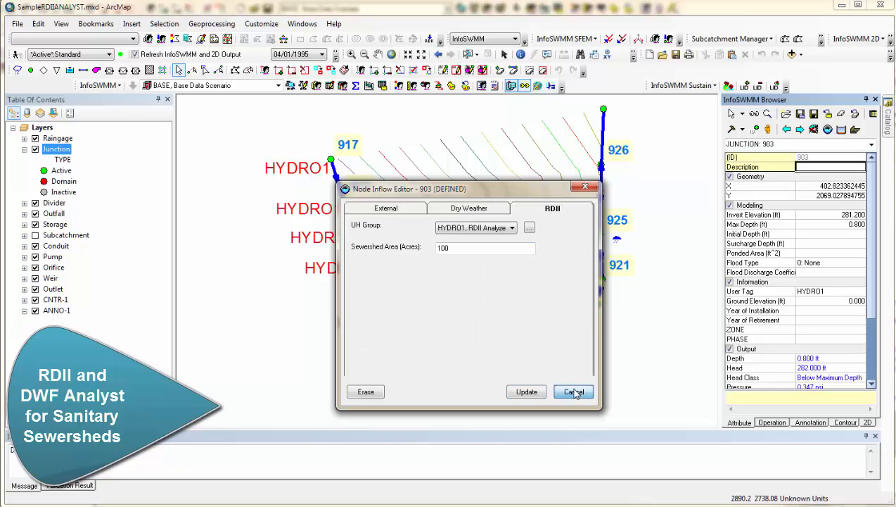
{"action": "left_click", "coordinate": [573, 391]}
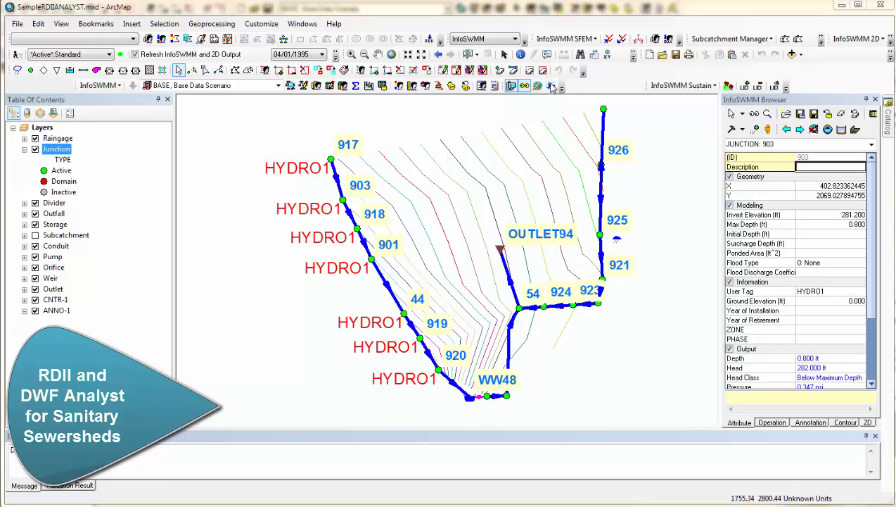
Step: Create a new RDII analysis for junction 920, importing its flow and rainfall files
{"action": "left_click", "coordinate": [537, 86]}
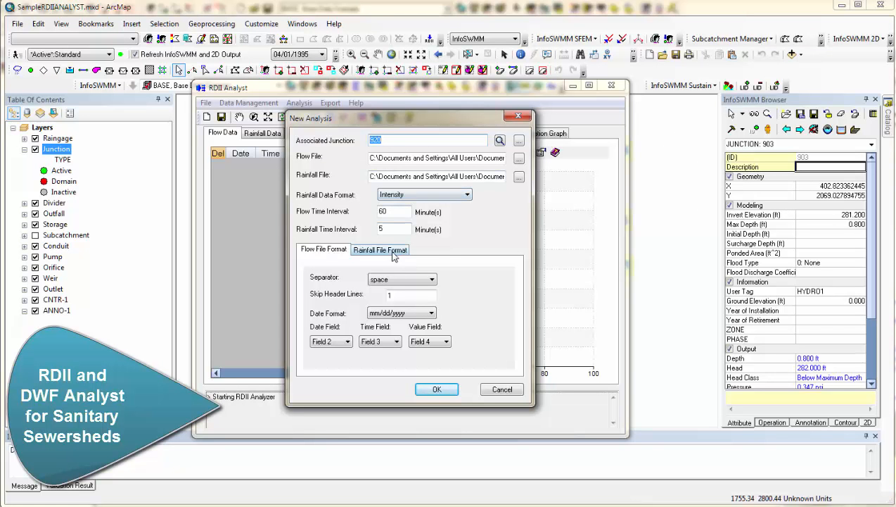
{"action": "left_click", "coordinate": [380, 249]}
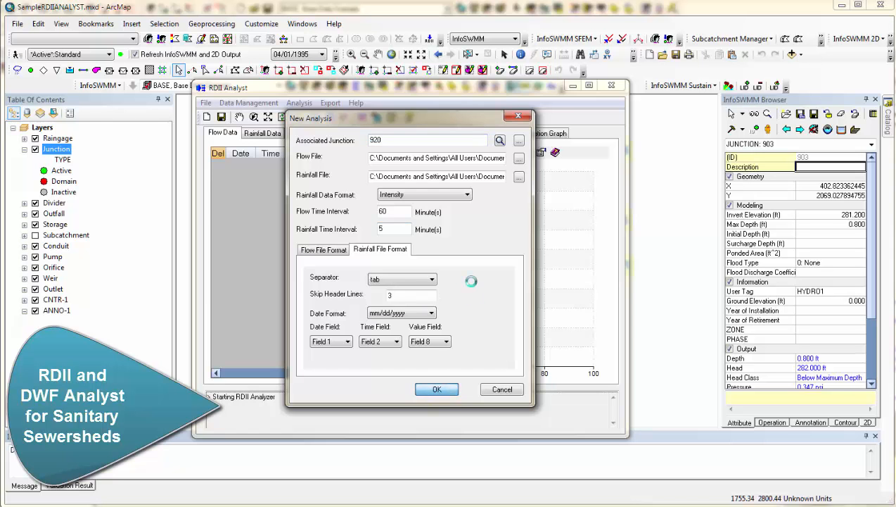
{"action": "left_click", "coordinate": [436, 390]}
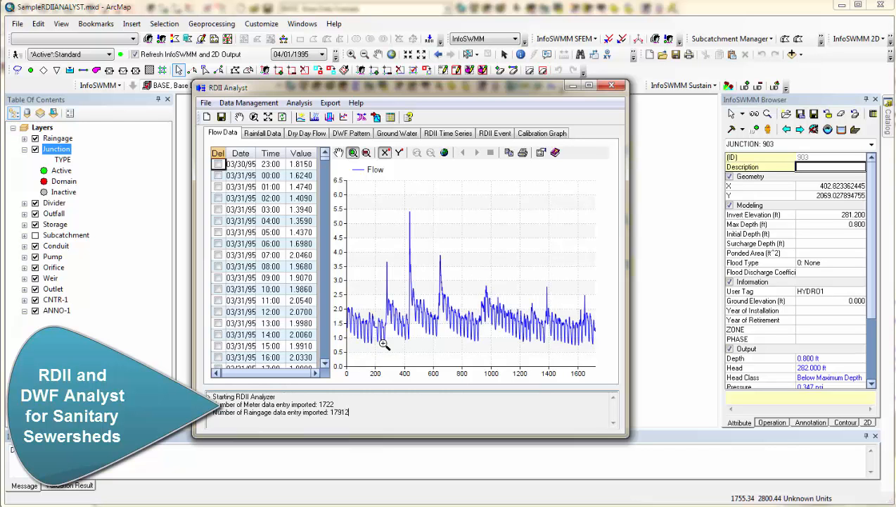
{"action": "mouse_move", "coordinate": [496, 328]}
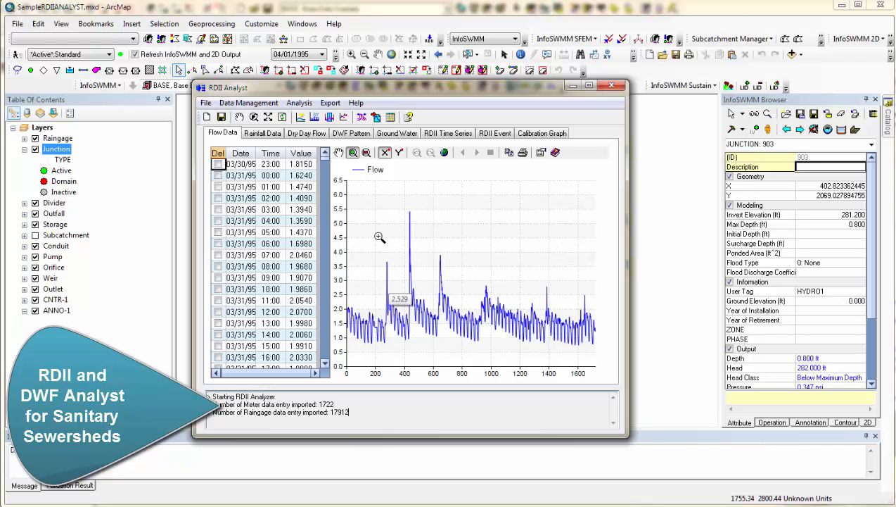
{"action": "left_click", "coordinate": [263, 133]}
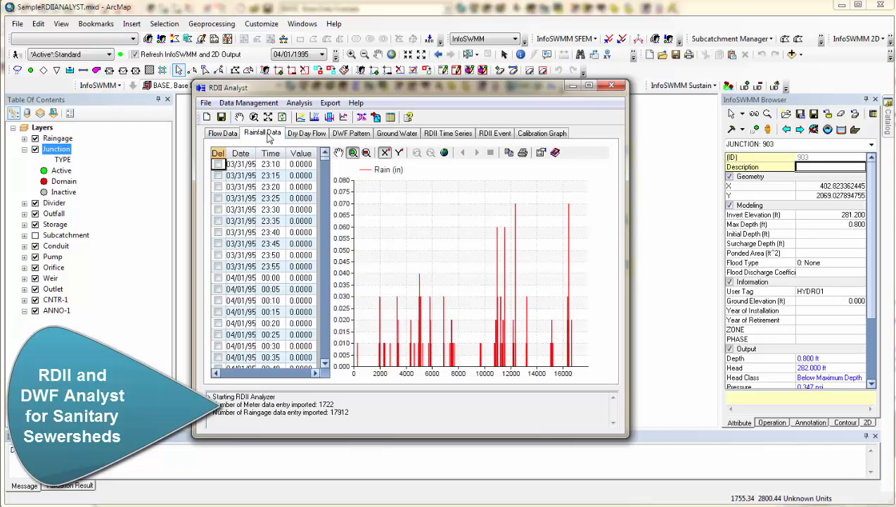
{"action": "left_click", "coordinate": [299, 103]}
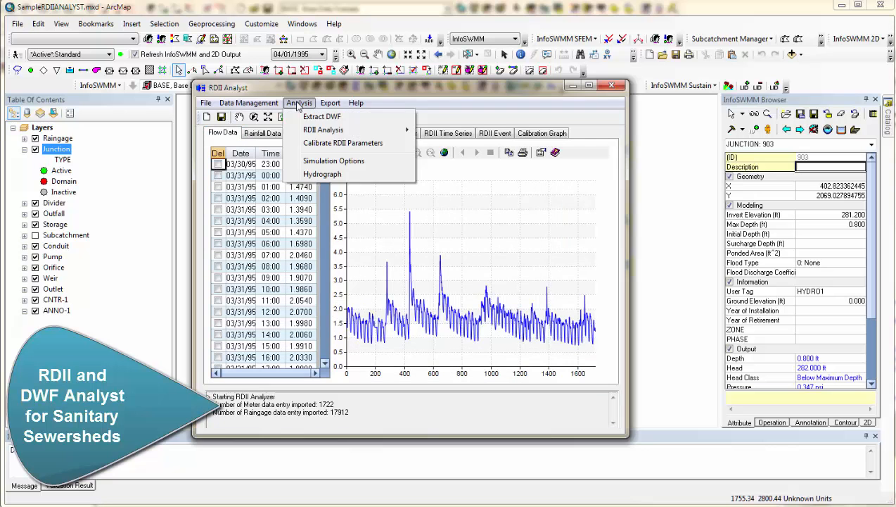
Step: Extract dry weather flow with groundwater at 75% of the minimum weekly flow
{"action": "left_click", "coordinate": [323, 116]}
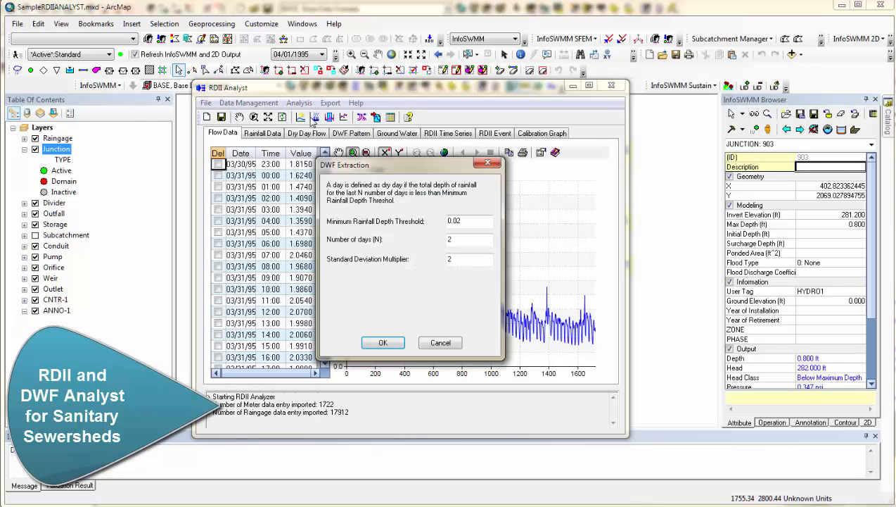
{"action": "left_click", "coordinate": [331, 292]}
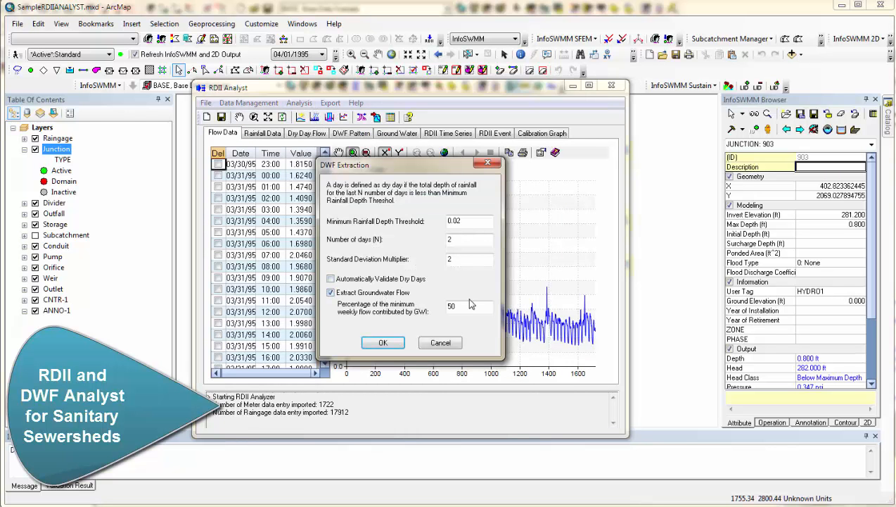
{"action": "type", "text": "7"}
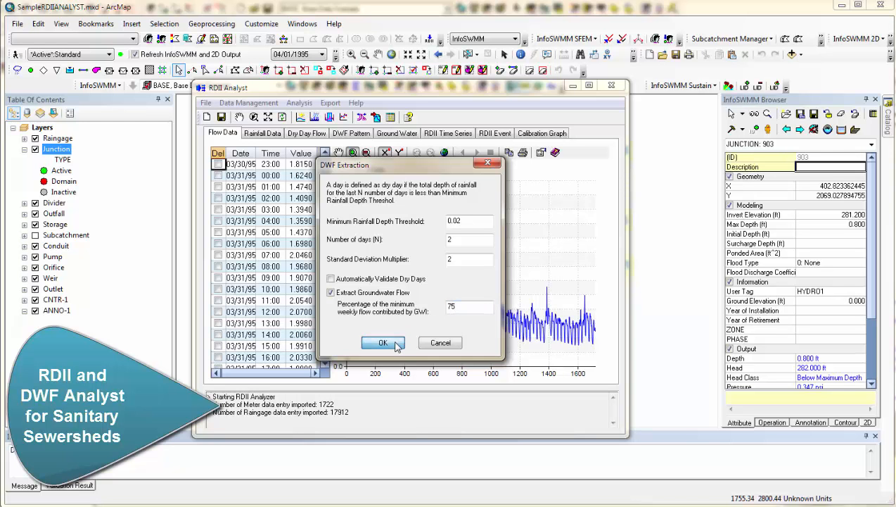
{"action": "left_click", "coordinate": [383, 342]}
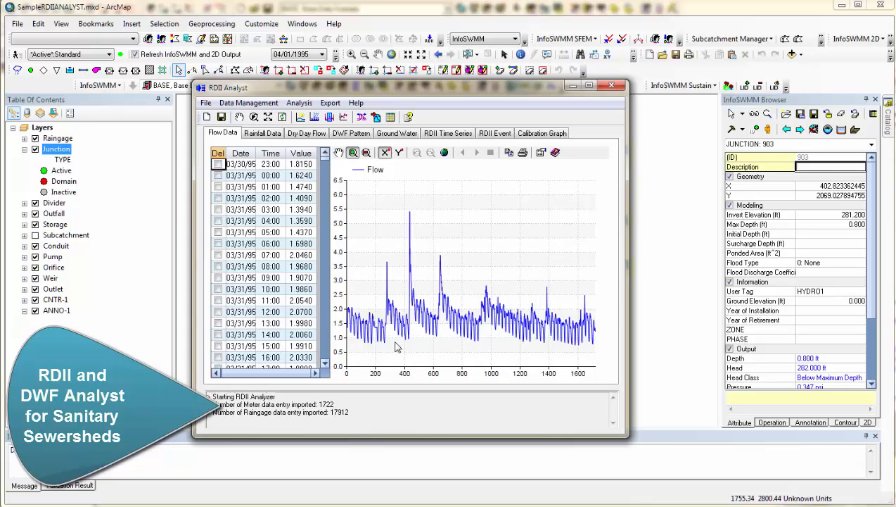
{"action": "left_click", "coordinate": [306, 133]}
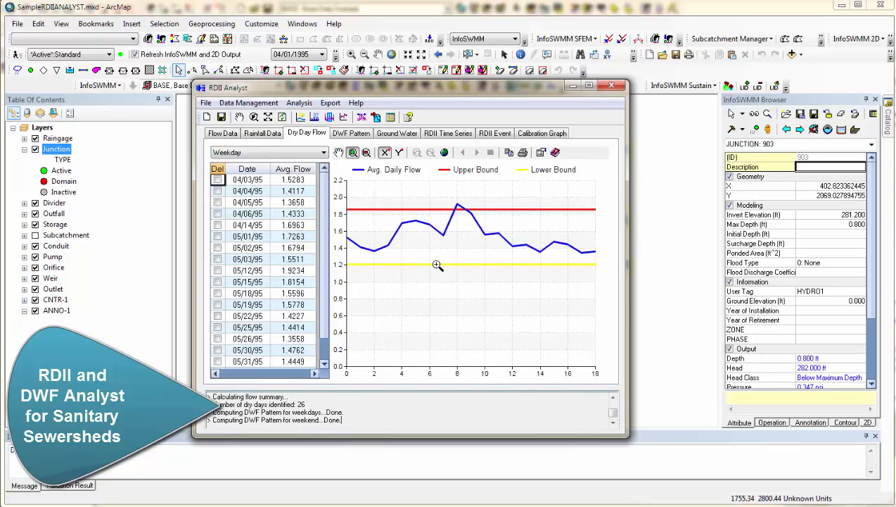
{"action": "mouse_move", "coordinate": [496, 229]}
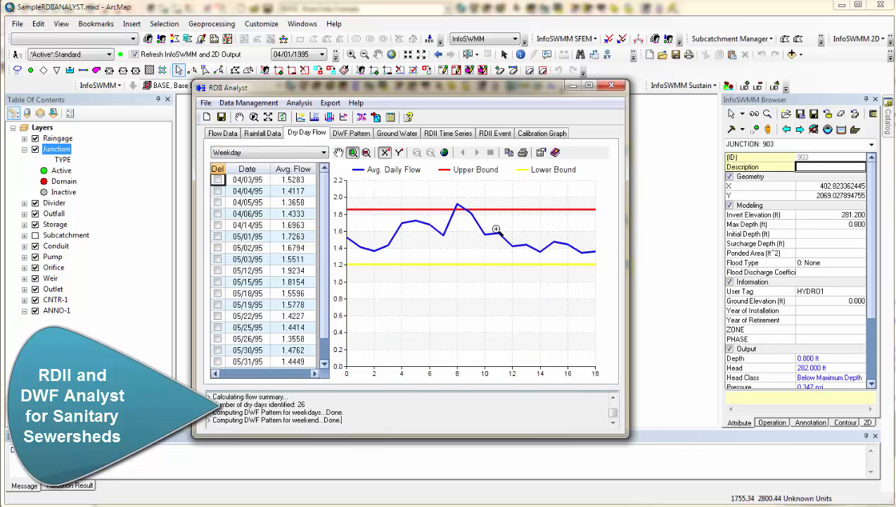
{"action": "left_click", "coordinate": [351, 133]}
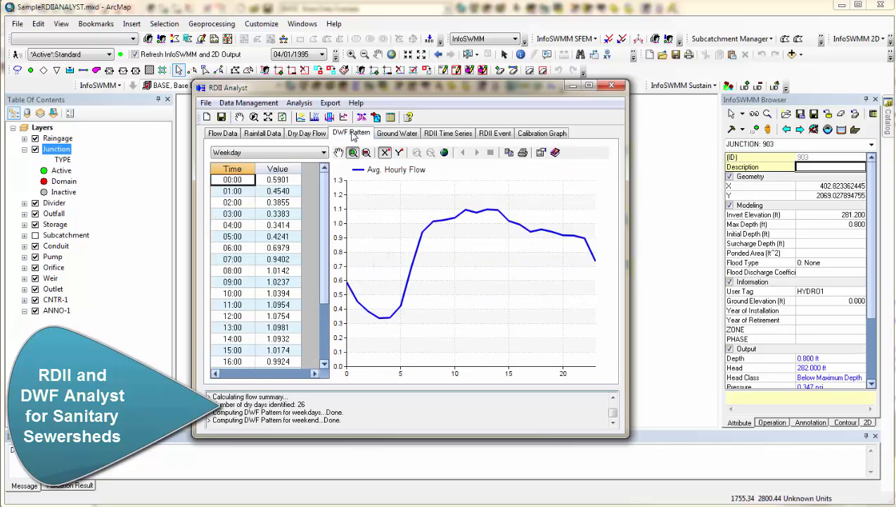
{"action": "left_click", "coordinate": [396, 133]}
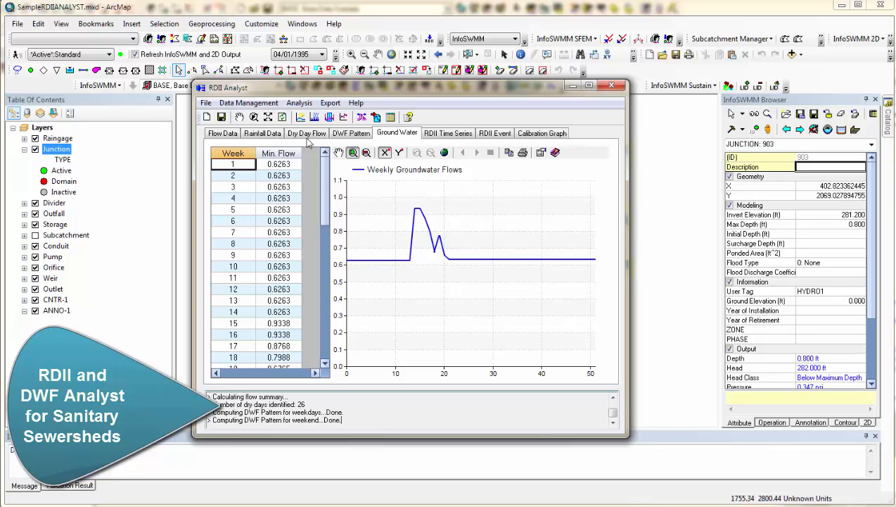
{"action": "left_click", "coordinate": [306, 133]}
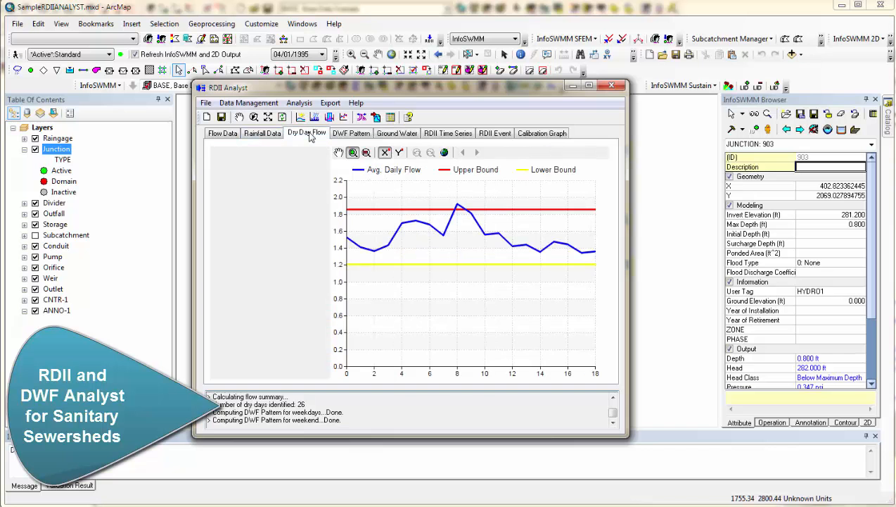
{"action": "left_click", "coordinate": [397, 133]}
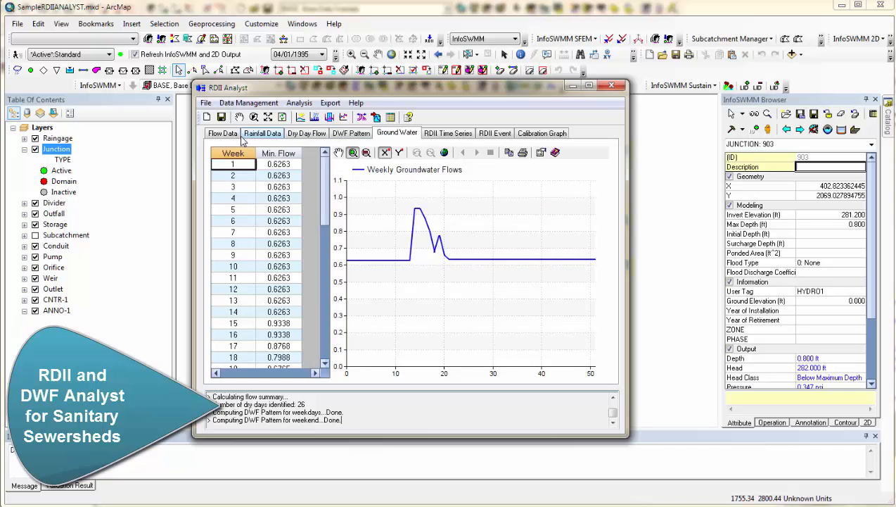
{"action": "left_click", "coordinate": [222, 133]}
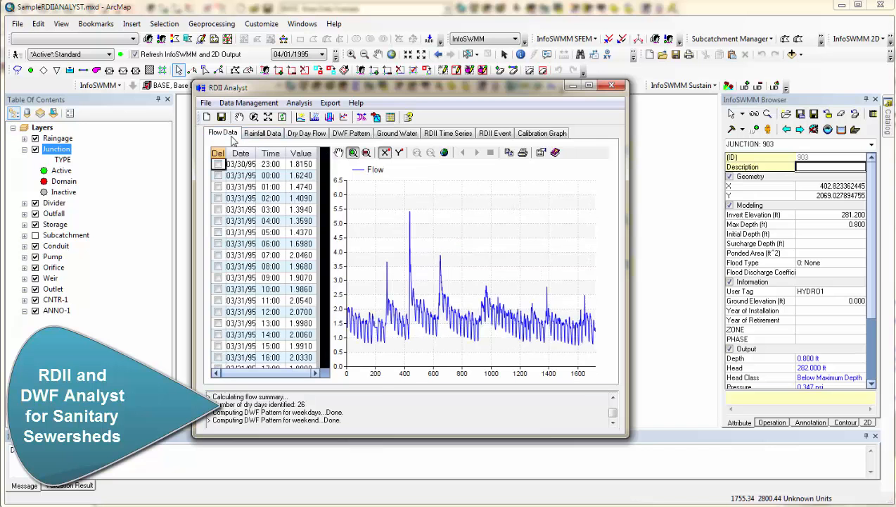
{"action": "left_click", "coordinate": [299, 102]}
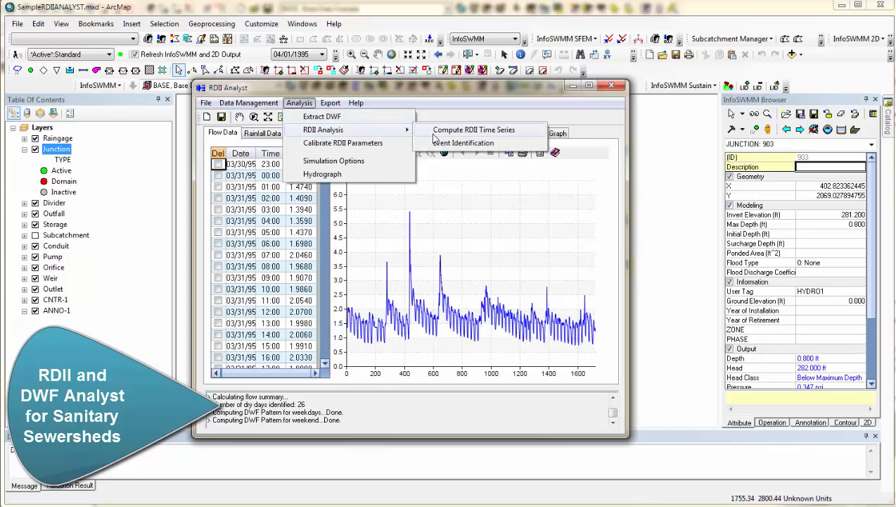
Step: Compute the RDII time series without deleting entries and plot it against rainfall
{"action": "left_click", "coordinate": [473, 130]}
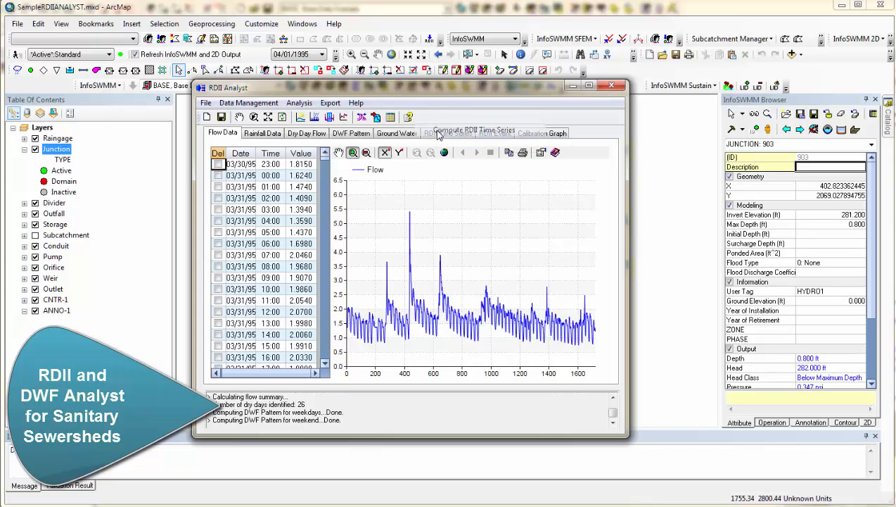
{"action": "left_click", "coordinate": [474, 130]}
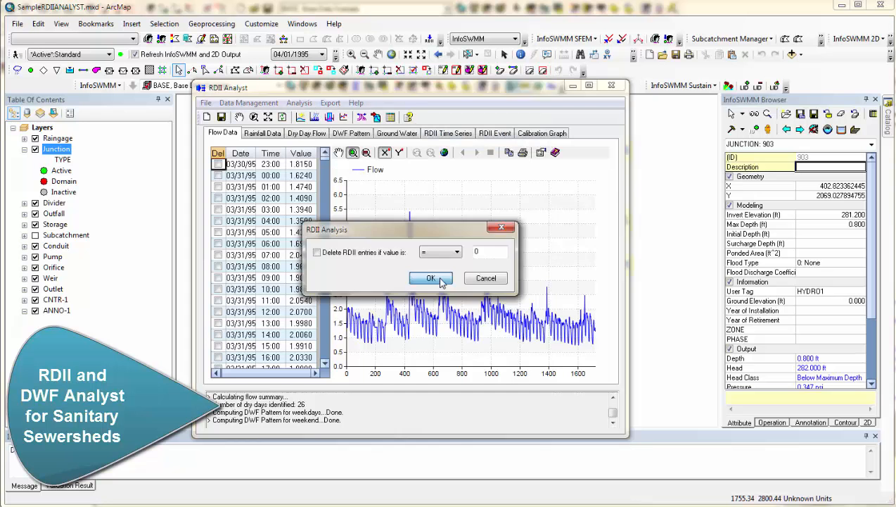
{"action": "left_click", "coordinate": [430, 277]}
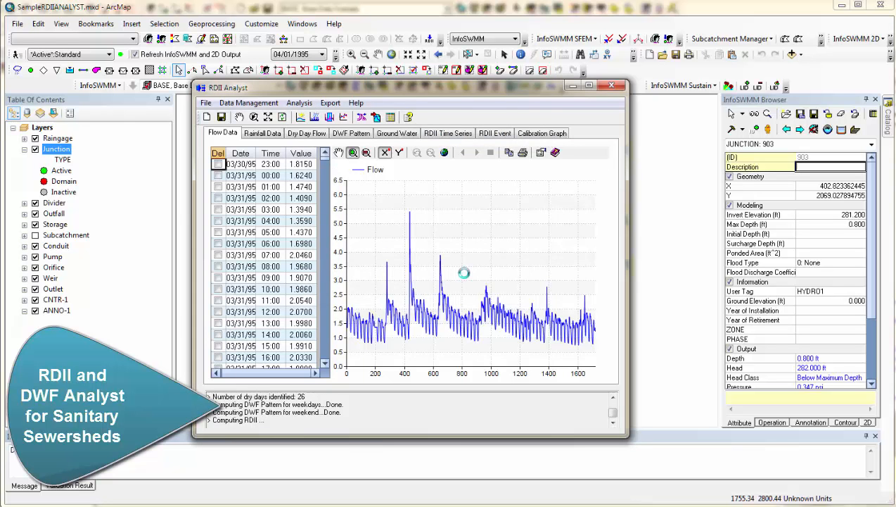
{"action": "left_click", "coordinate": [448, 133]}
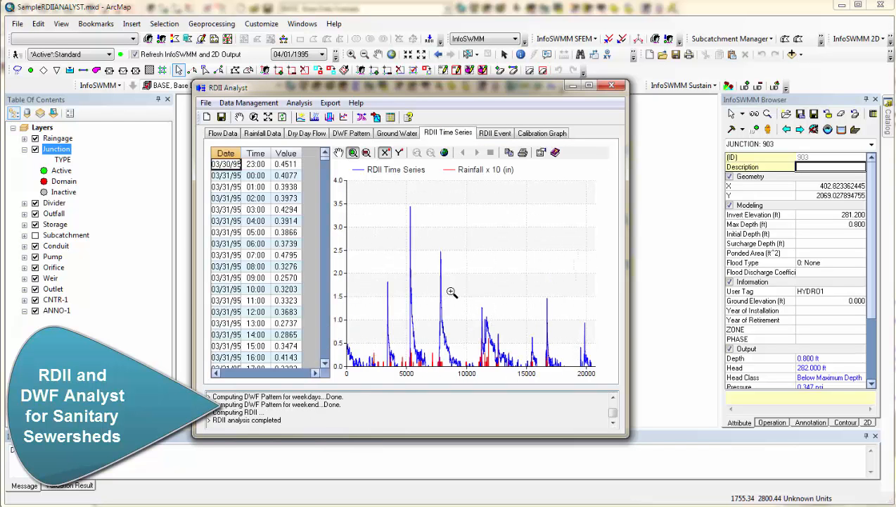
{"action": "mouse_move", "coordinate": [398, 350]}
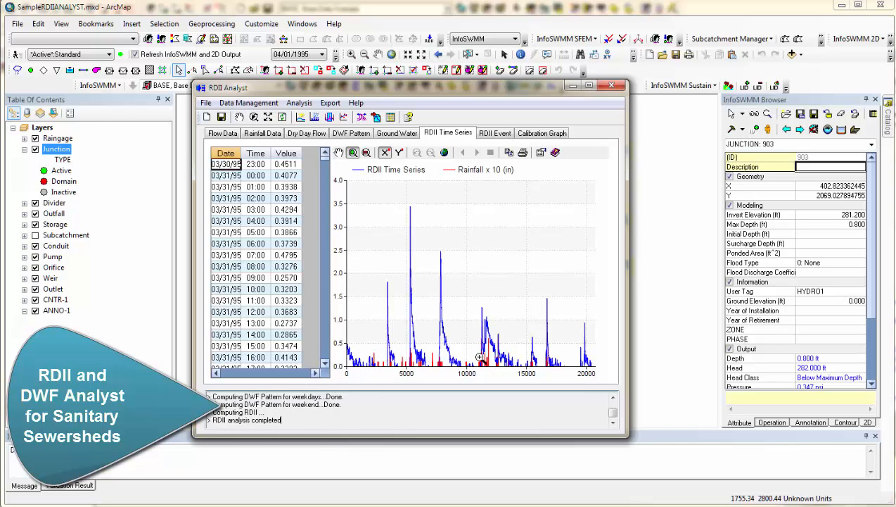
{"action": "mouse_move", "coordinate": [594, 165]}
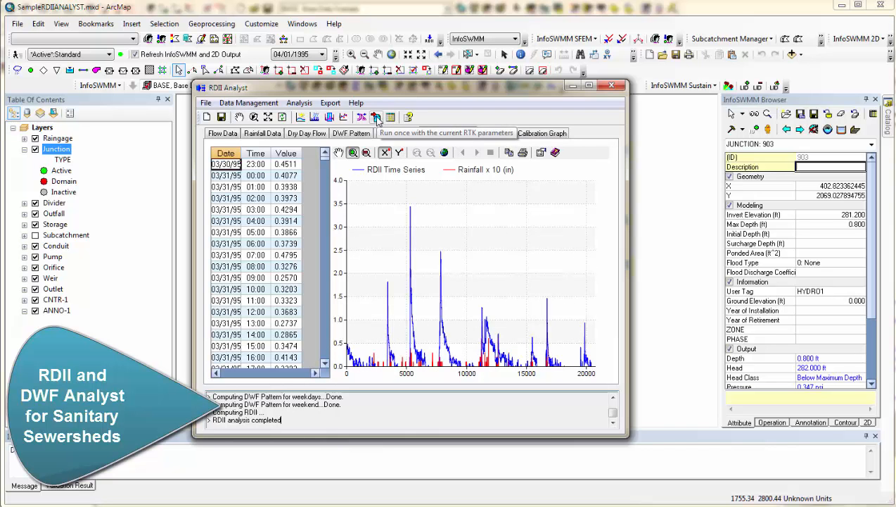
{"action": "left_click", "coordinate": [375, 116]}
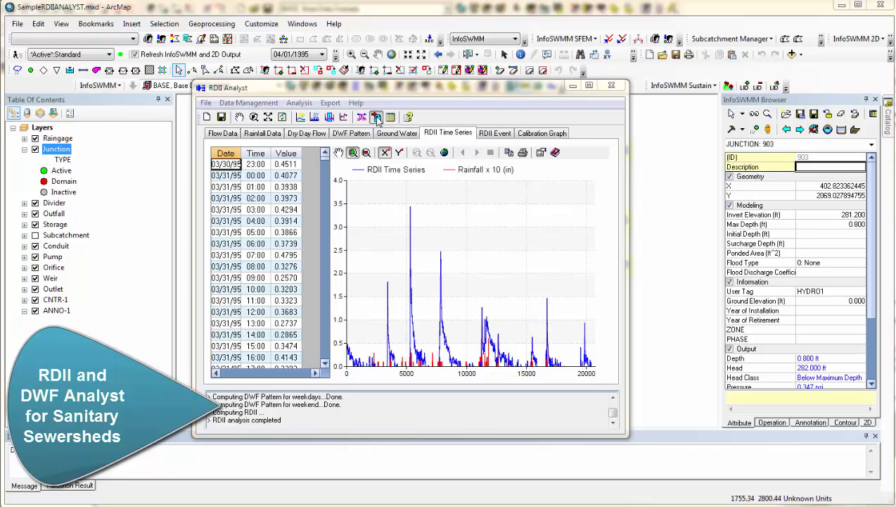
Step: Run RTK once with a 2000-acre tributary area and compare calibrated versus observed RDII
{"action": "left_click", "coordinate": [377, 117]}
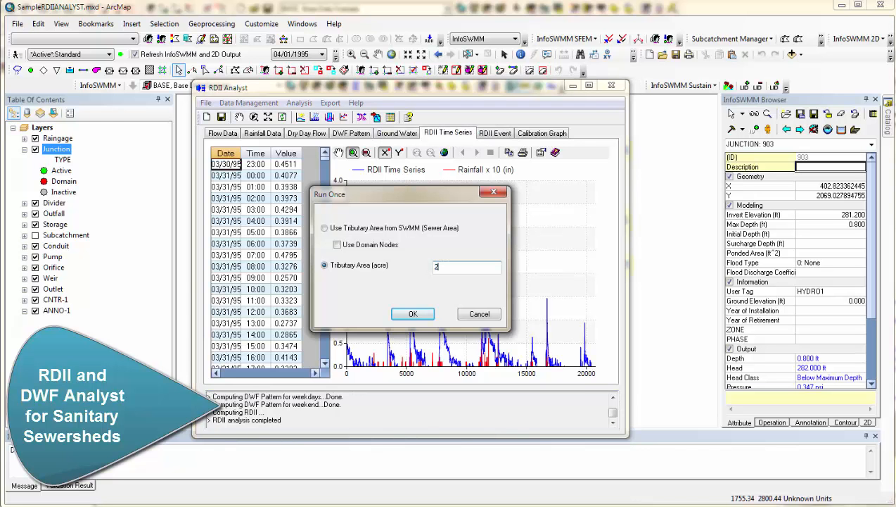
{"action": "type", "text": "2000"}
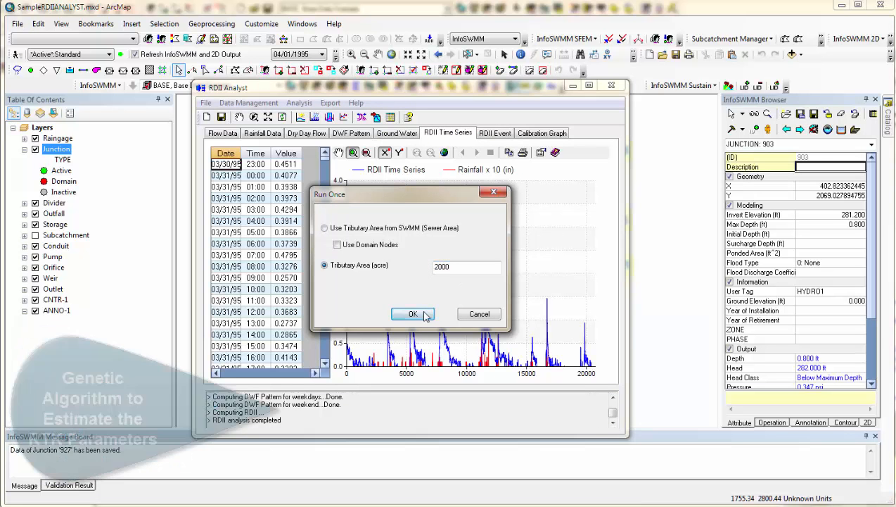
{"action": "left_click", "coordinate": [413, 314]}
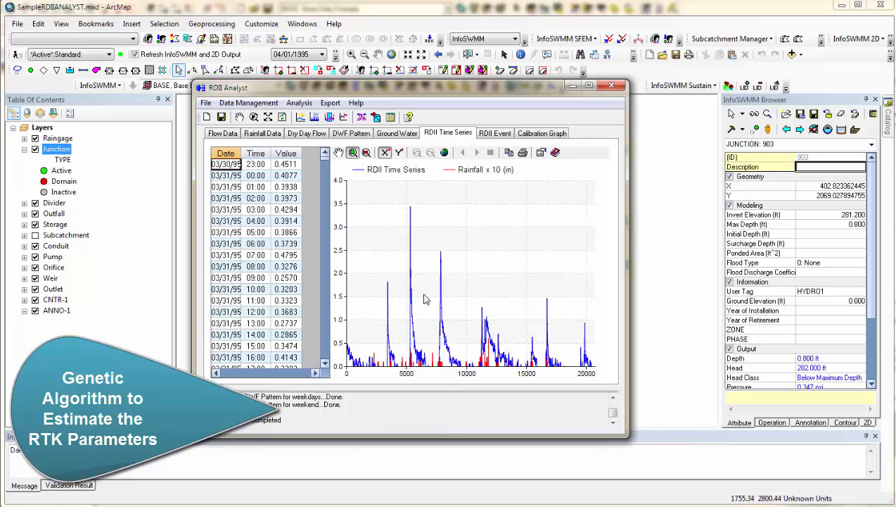
{"action": "left_click", "coordinate": [542, 132]}
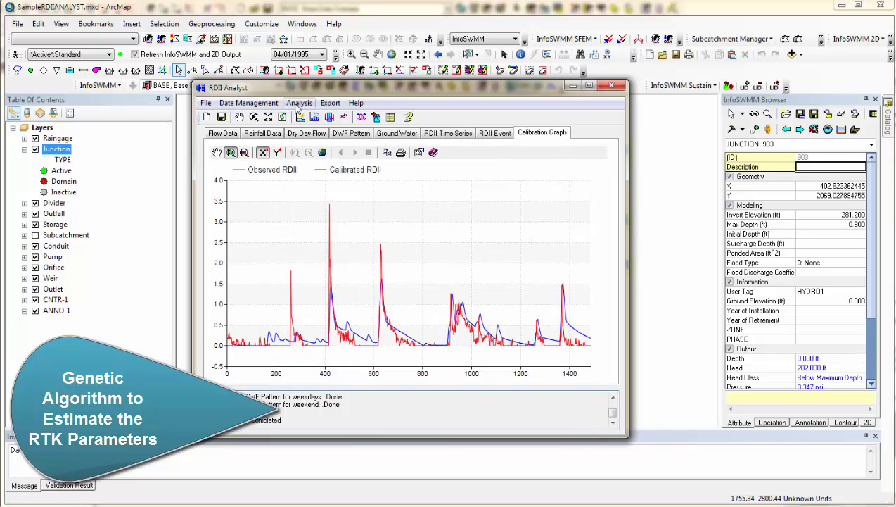
Step: Accept the 50–300% RTK parameter ranges and run the genetic algorithm calibration
{"action": "left_click", "coordinate": [299, 102]}
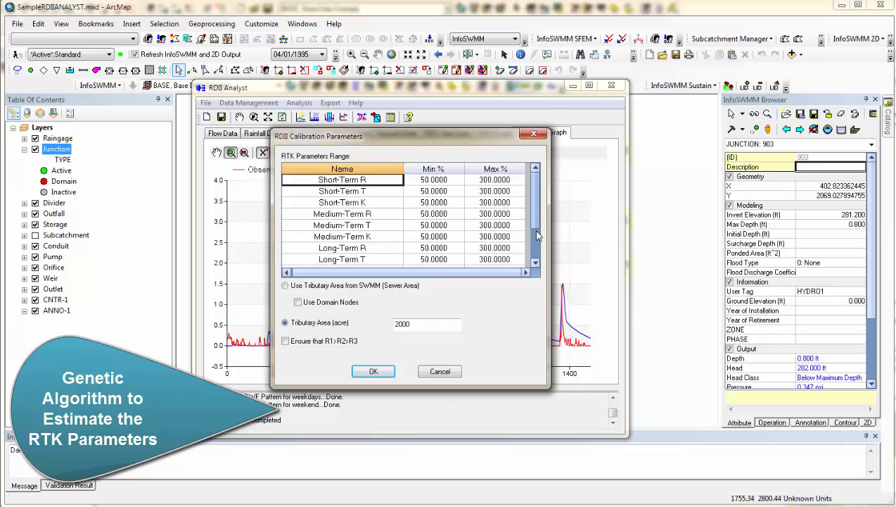
{"action": "left_click", "coordinate": [374, 371]}
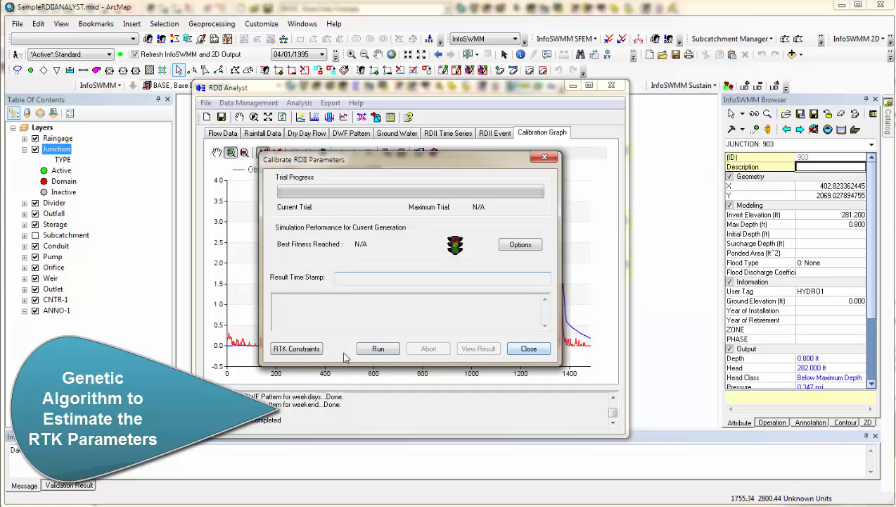
{"action": "left_click", "coordinate": [529, 348]}
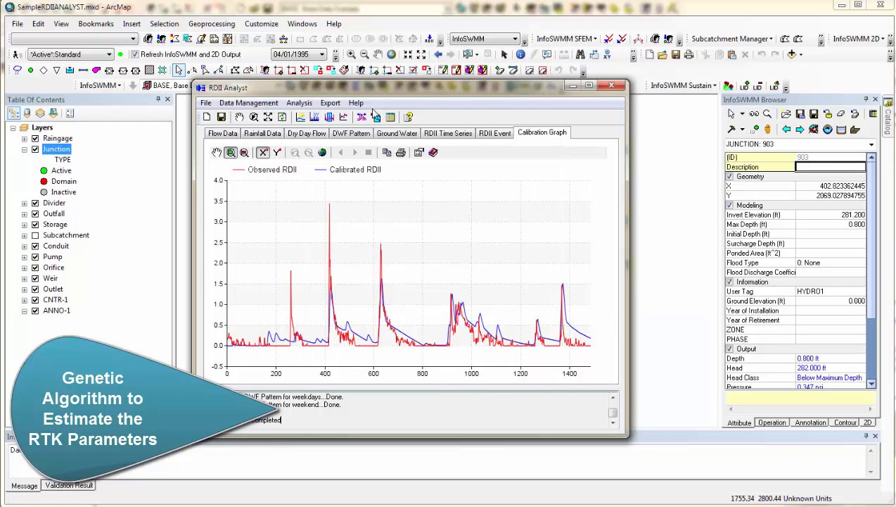
{"action": "left_click", "coordinate": [330, 102]}
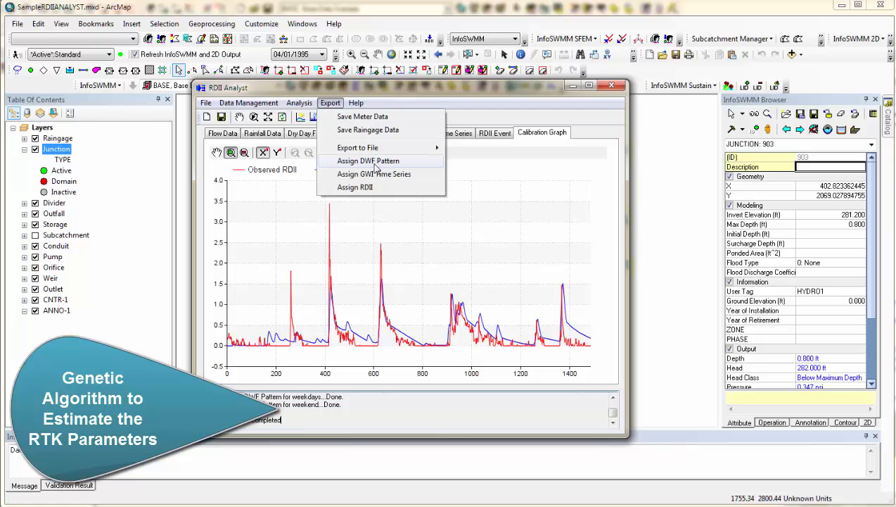
{"action": "mouse_move", "coordinate": [366, 187]}
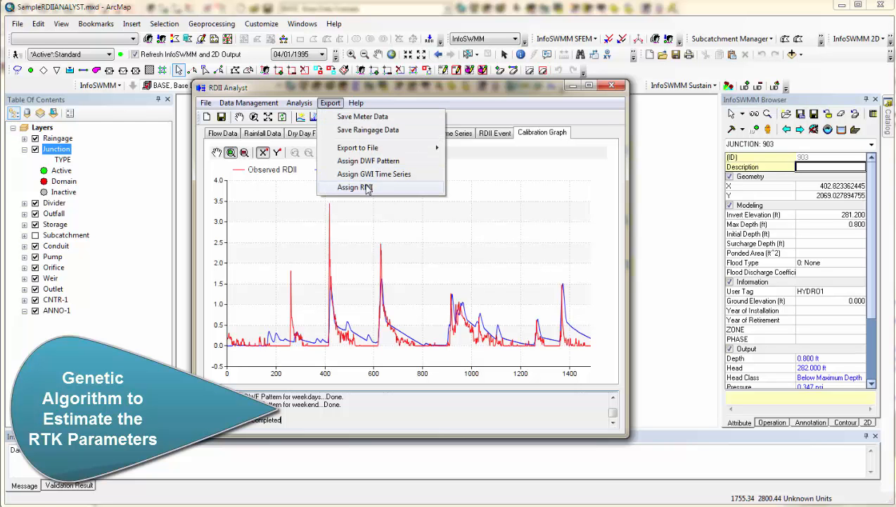
{"action": "mouse_move", "coordinate": [368, 160]}
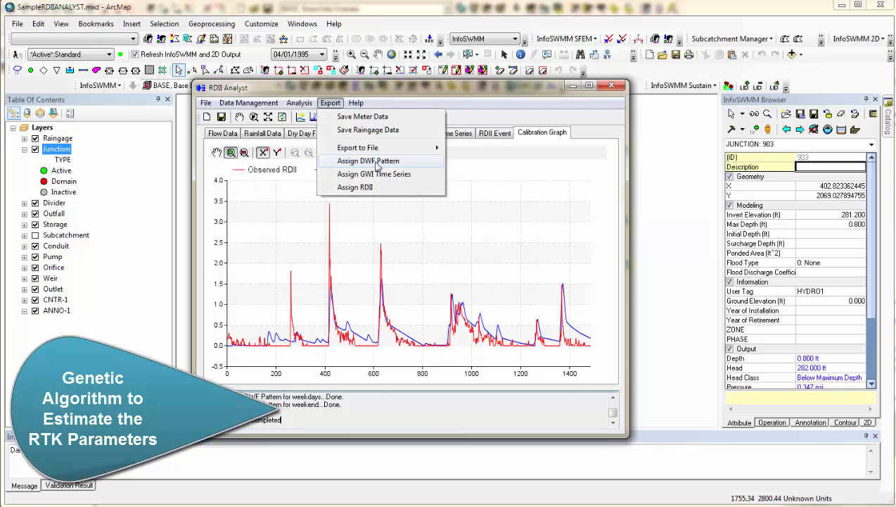
{"action": "mouse_move", "coordinate": [380, 117]}
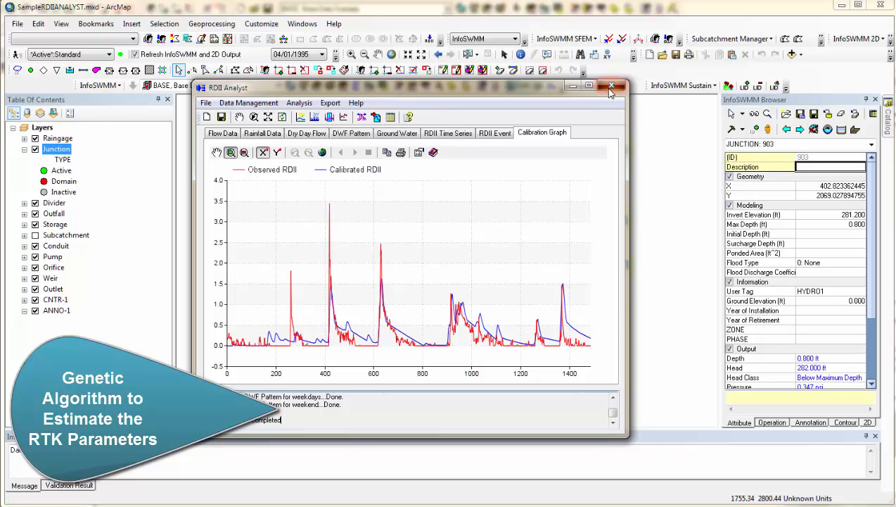
Step: Close RDII Analyst to return to the HYDRO1-labelled sewer network map
{"action": "left_click", "coordinate": [611, 86]}
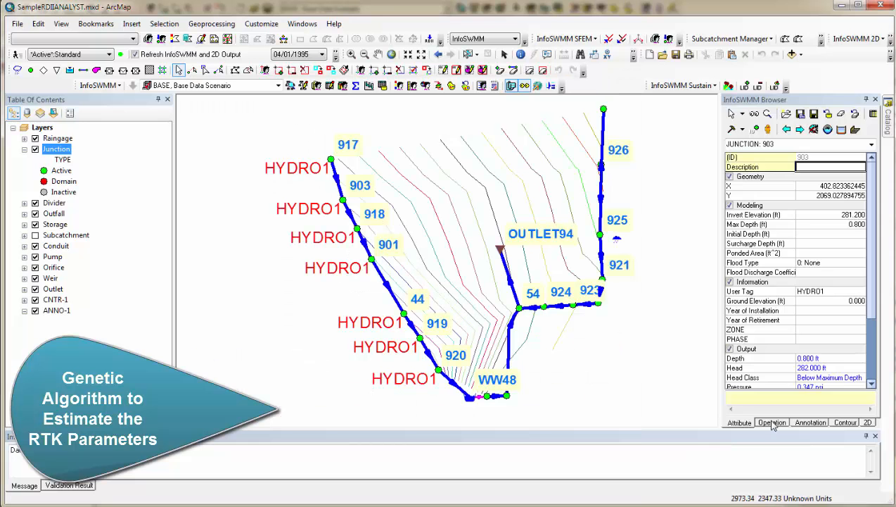
Step: Expand the model's Time Patterns to show DWF_WKDAY and DWF_WKEND
{"action": "left_click", "coordinate": [771, 422]}
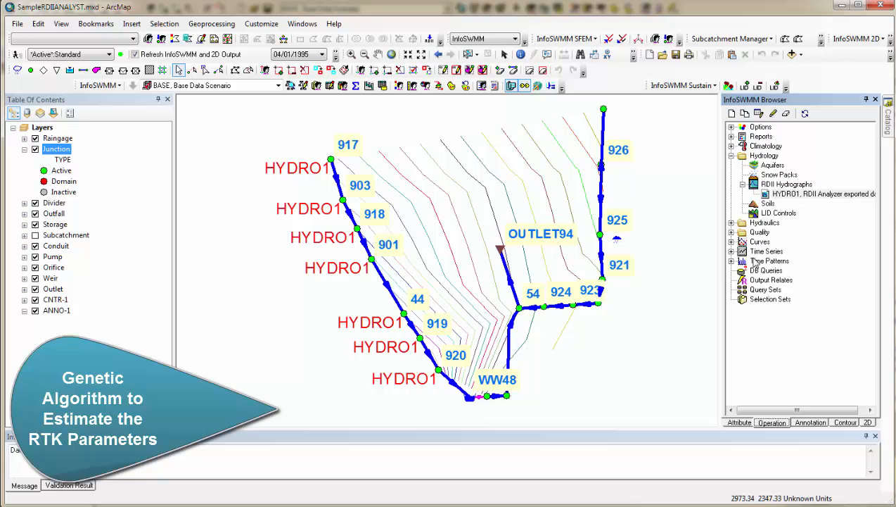
{"action": "left_click", "coordinate": [732, 260]}
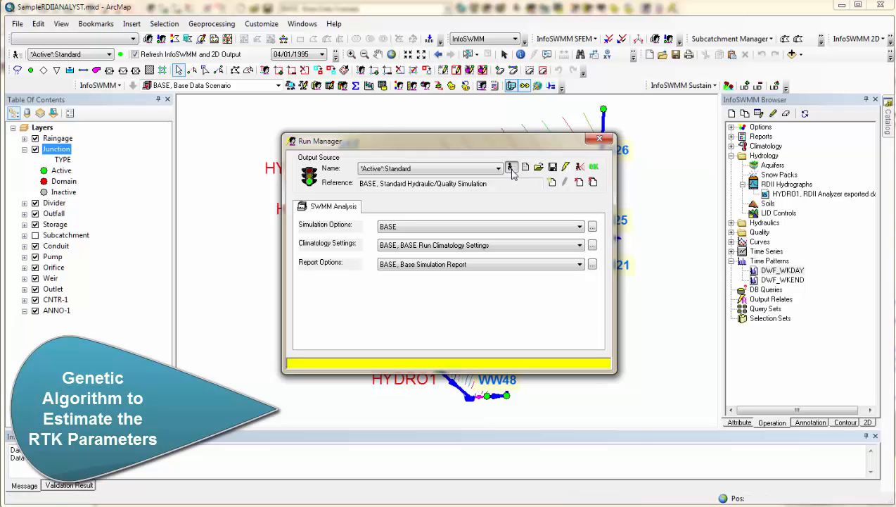
Step: Run the BASE model simulation, then close the Run Manager
{"action": "left_click", "coordinate": [593, 166]}
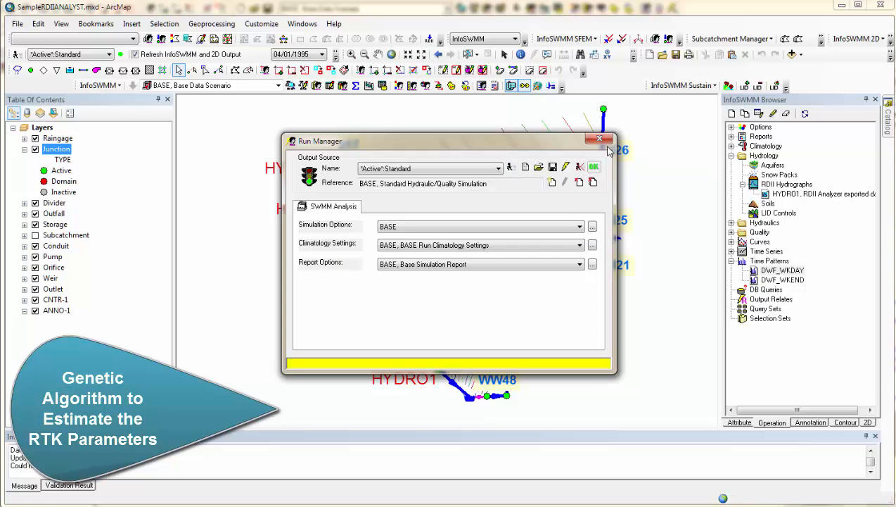
{"action": "left_click", "coordinate": [599, 139]}
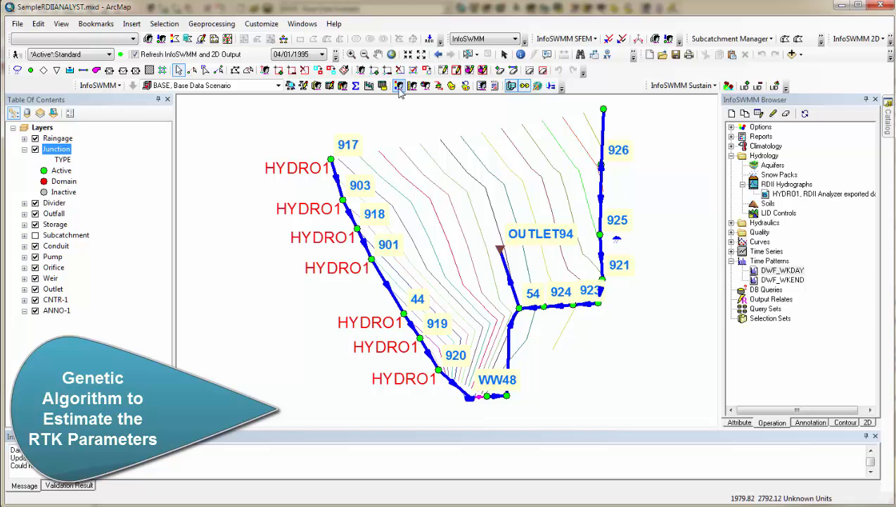
Step: Create a new System Graph report in Report Manager for the simulation run
{"action": "left_click", "coordinate": [399, 85]}
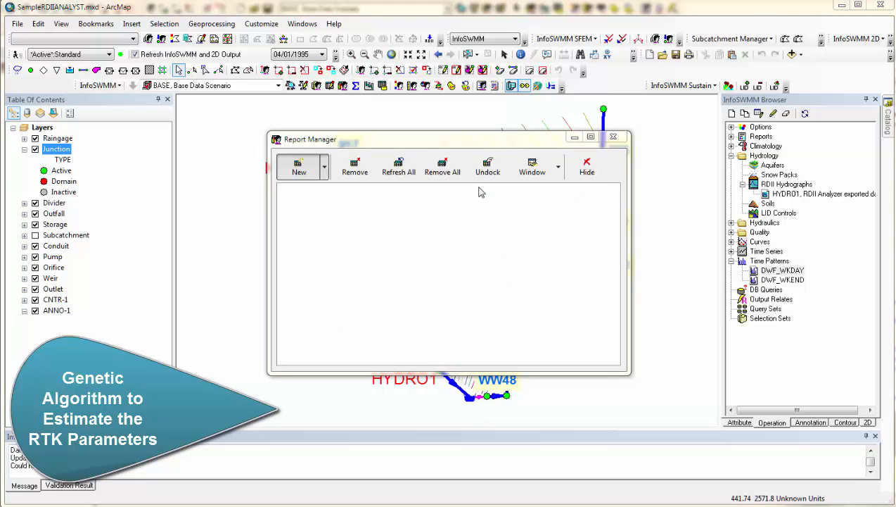
{"action": "left_click", "coordinate": [298, 167]}
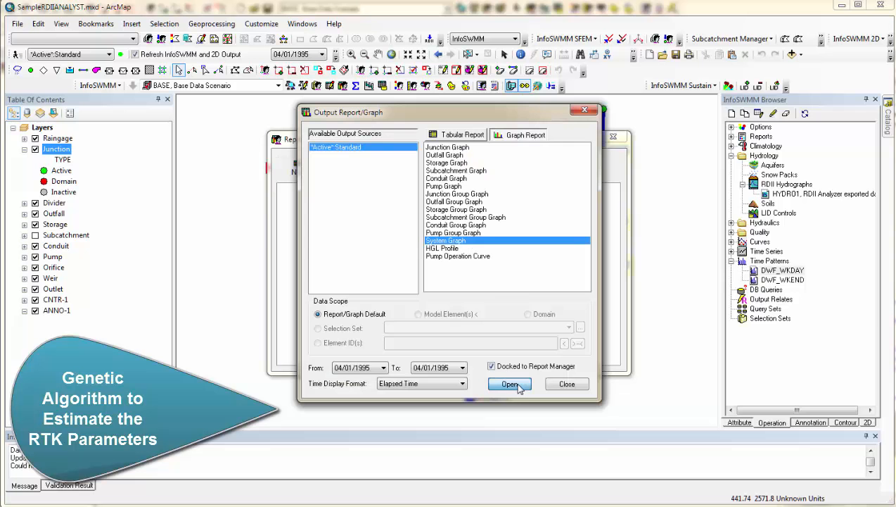
{"action": "left_click", "coordinate": [509, 383]}
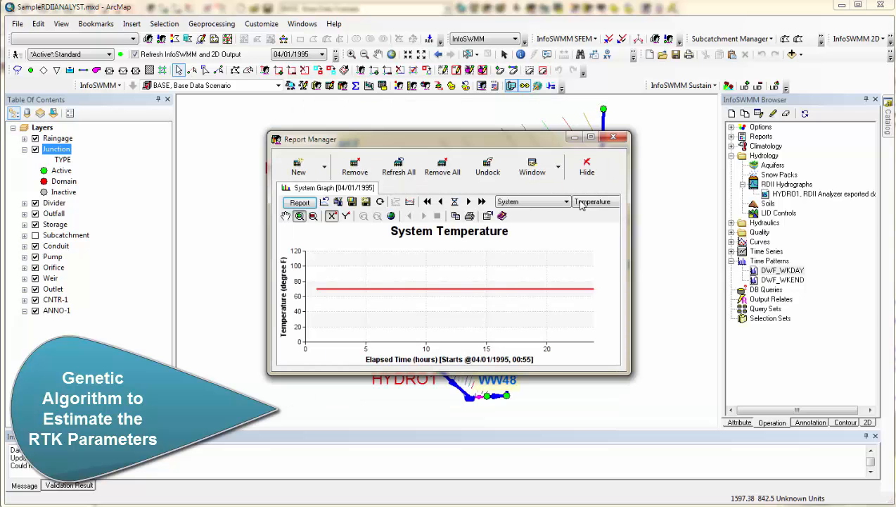
Step: Plot system RDII Inflow (peaking near 48 cfs), then close the Report Manager window
{"action": "left_click", "coordinate": [595, 202]}
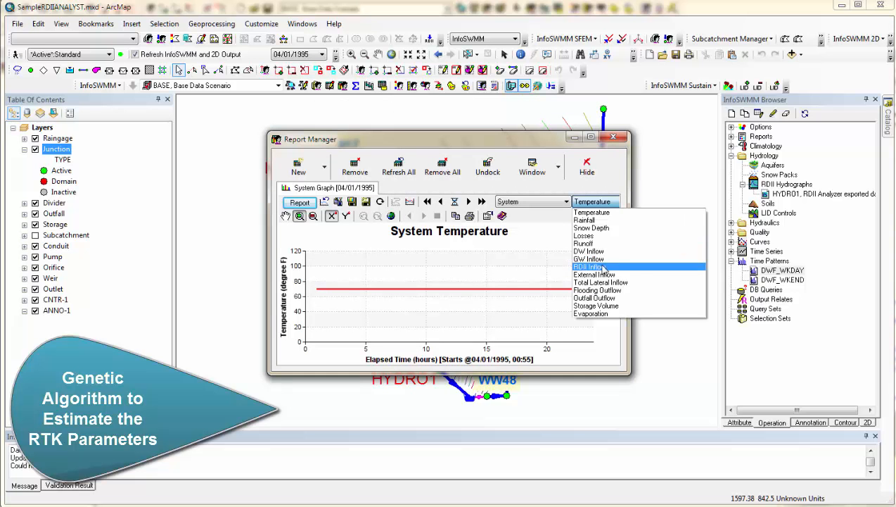
{"action": "left_click", "coordinate": [589, 267]}
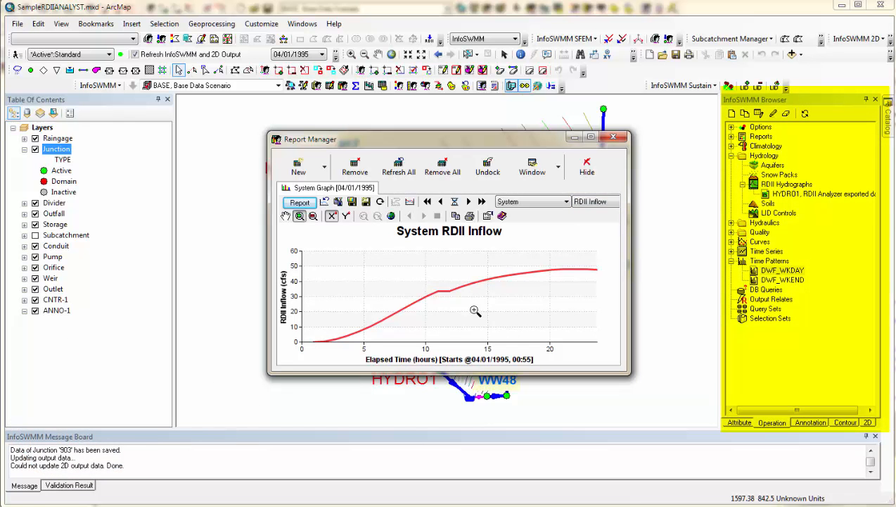
{"action": "mouse_move", "coordinate": [548, 275]}
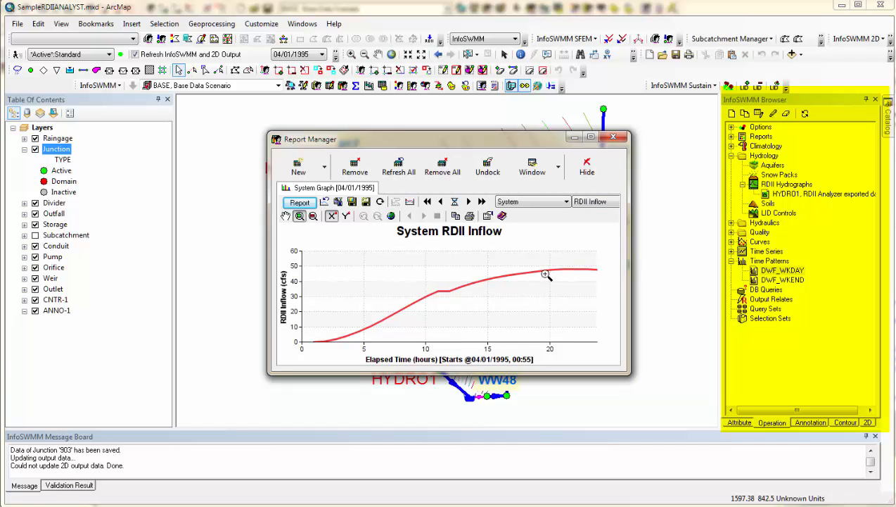
{"action": "mouse_move", "coordinate": [558, 277]}
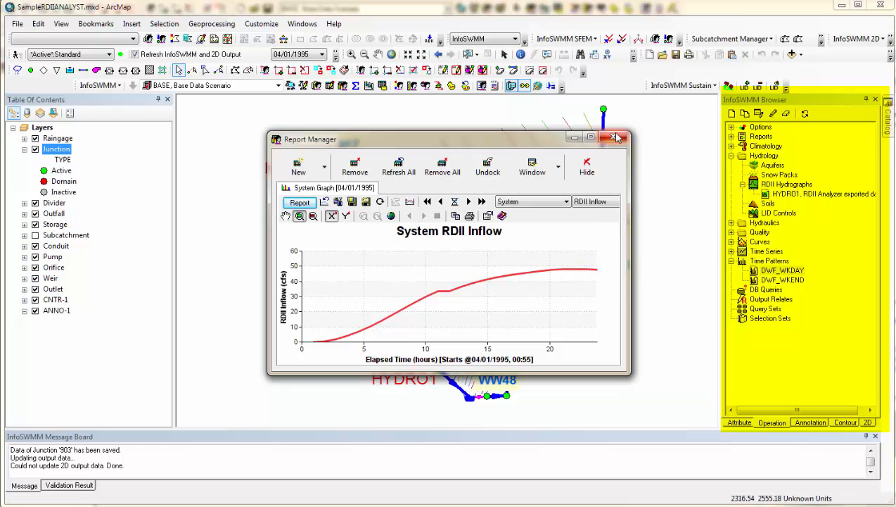
{"action": "left_click", "coordinate": [615, 137]}
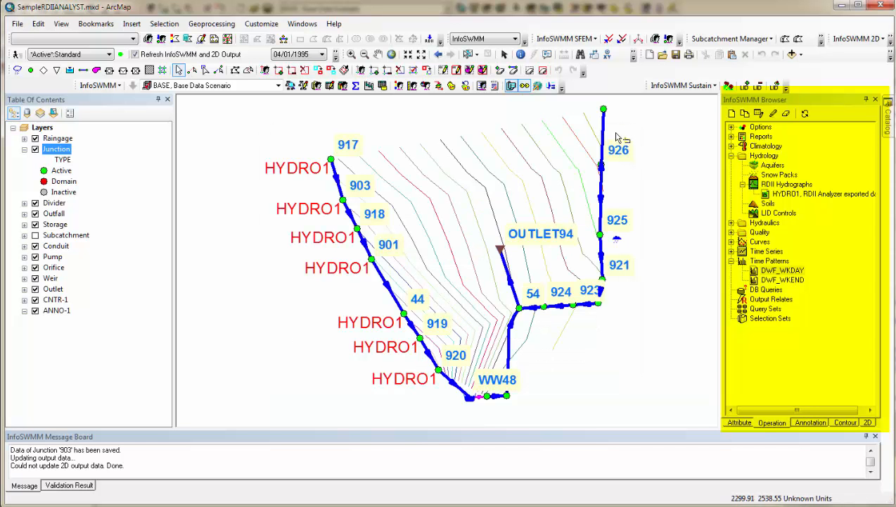